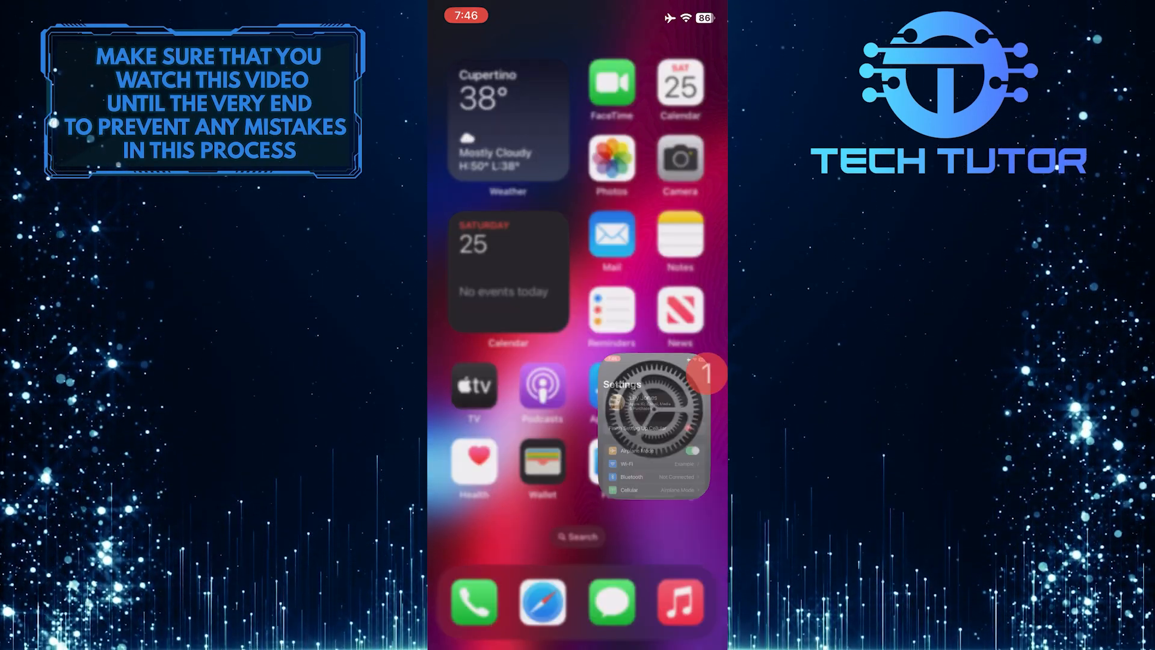
Launch Settings from the home screen and scroll the main list toward Battery.
left_click(653, 426)
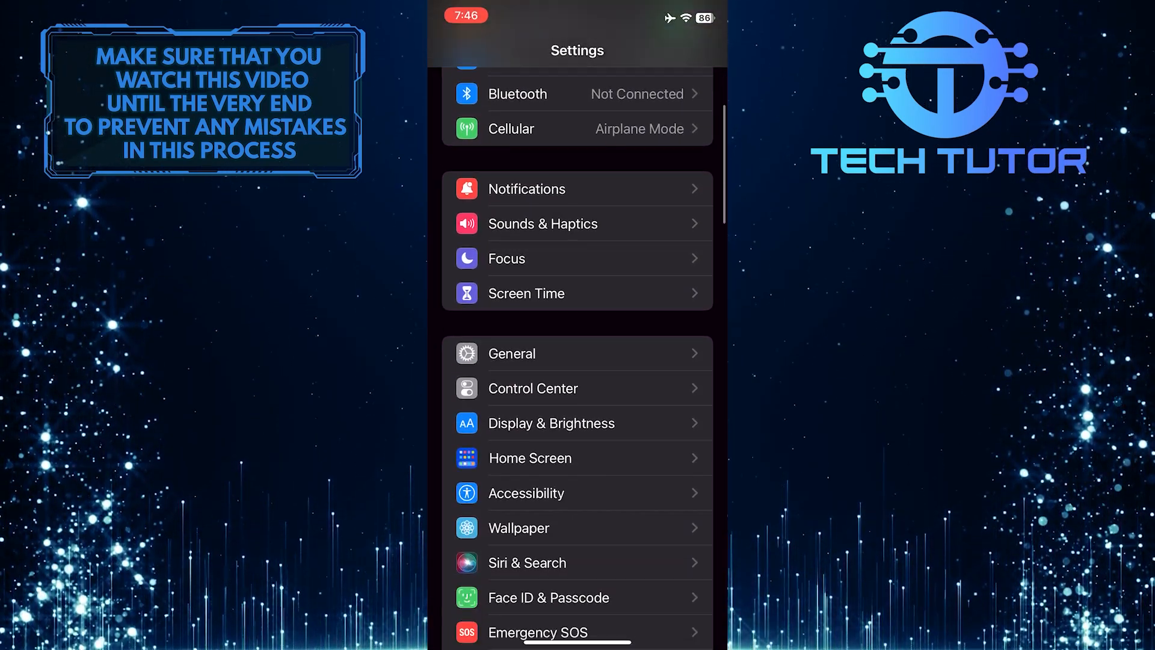
scroll("down", 3)
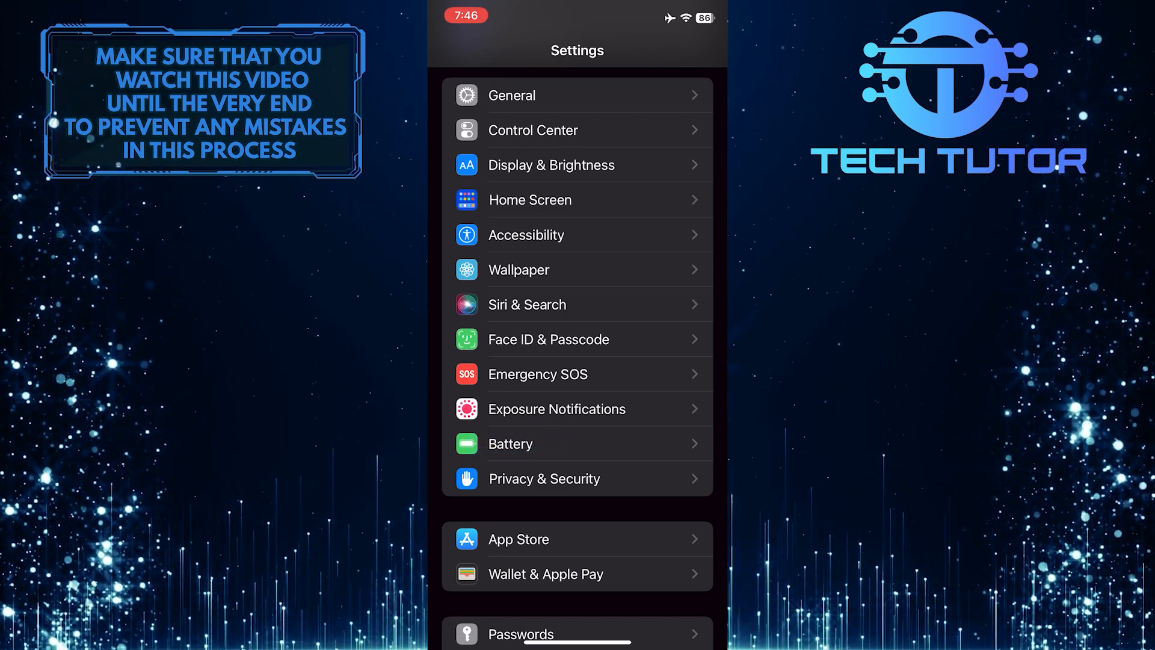
Go to the Battery page and scroll past the charts to Battery Usage by App.
left_click(509, 443)
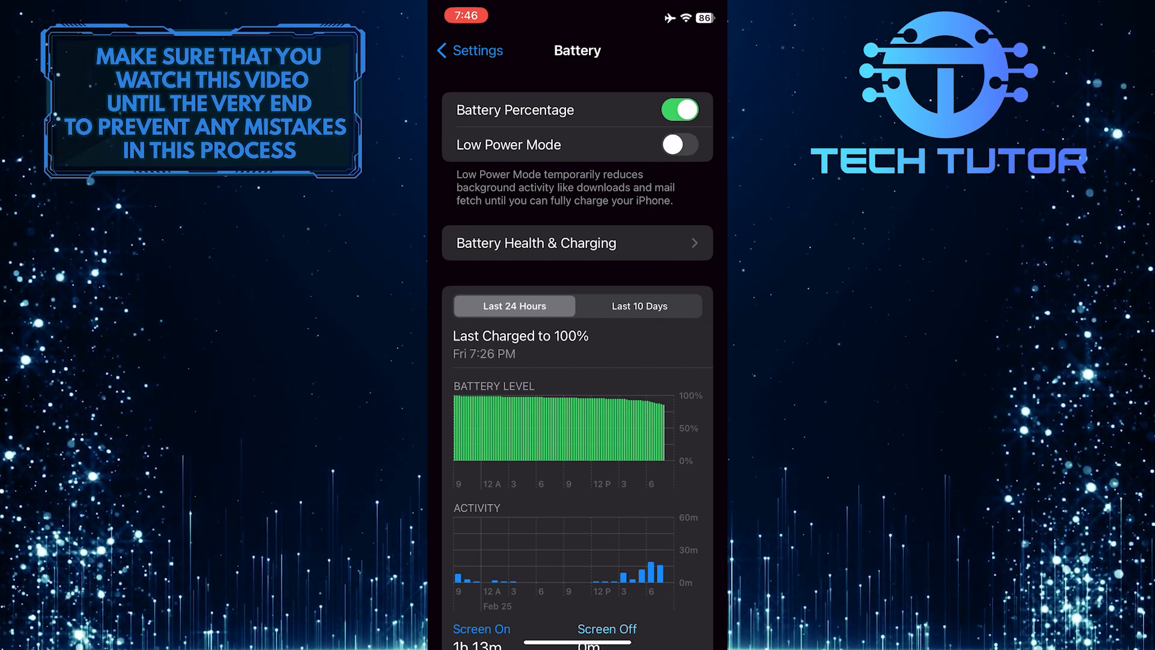
scroll("down", 3)
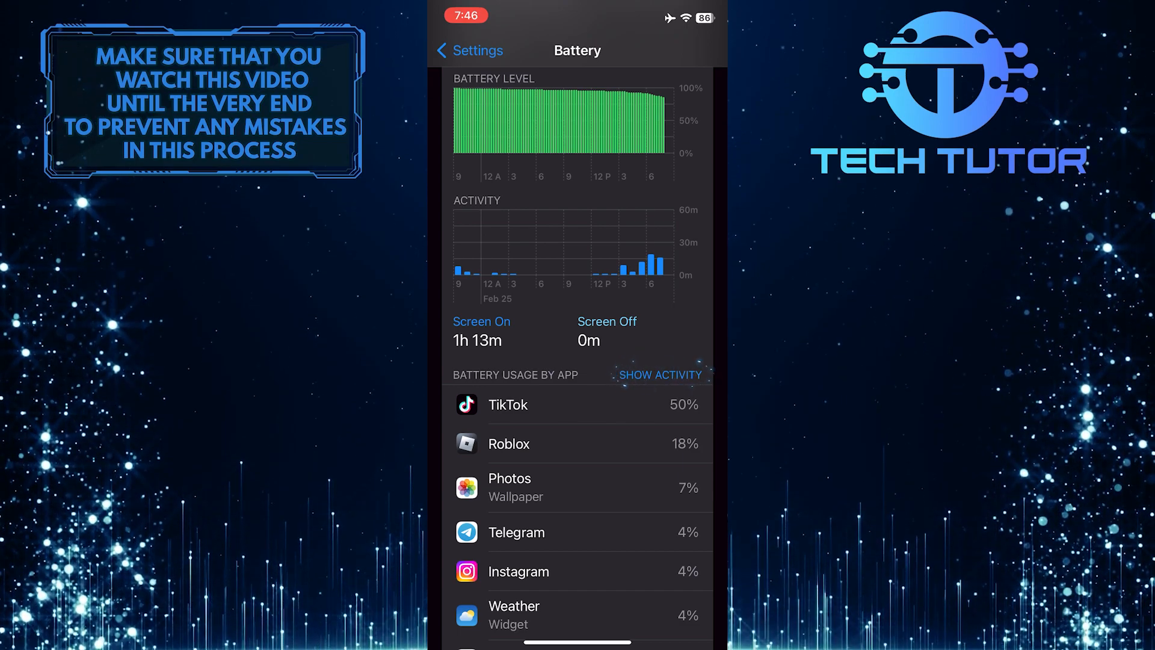
Show Activity by App, listing Roblox with 6m screen and 1m background time.
left_click(660, 374)
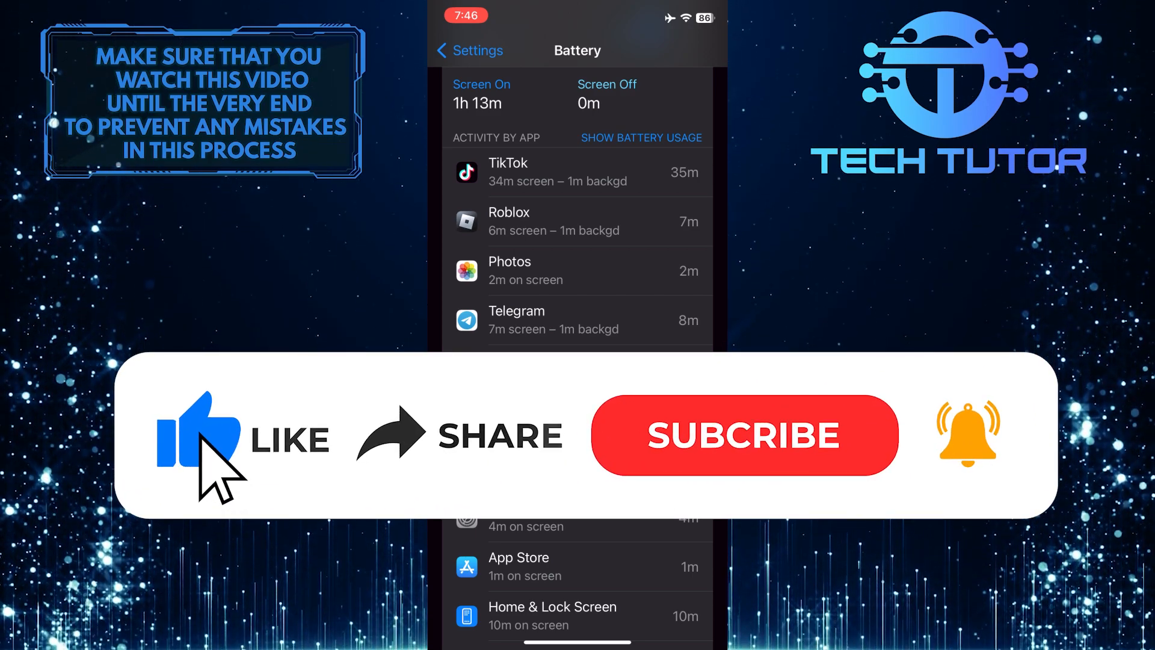
mouse_move(626, 472)
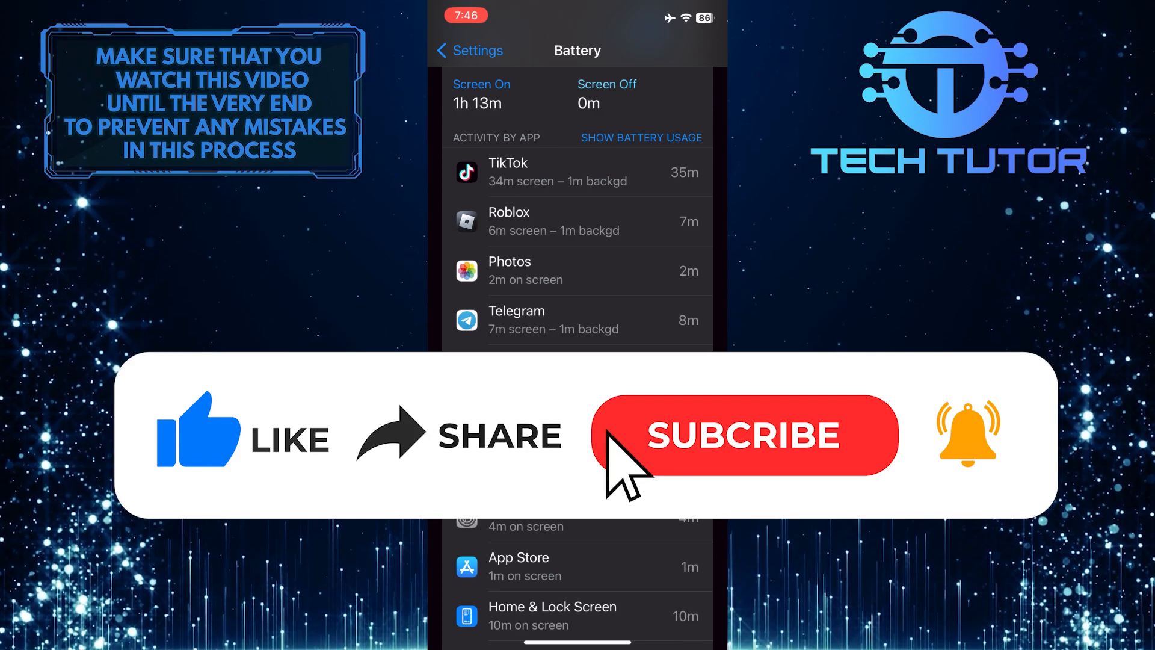
left_click(744, 435)
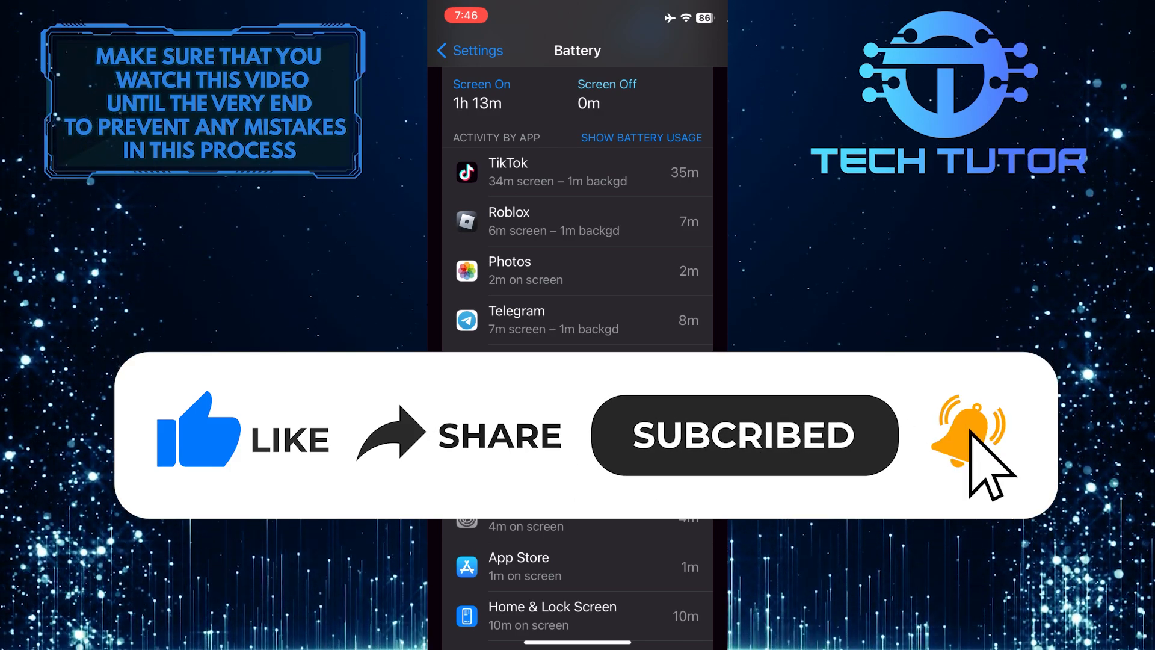